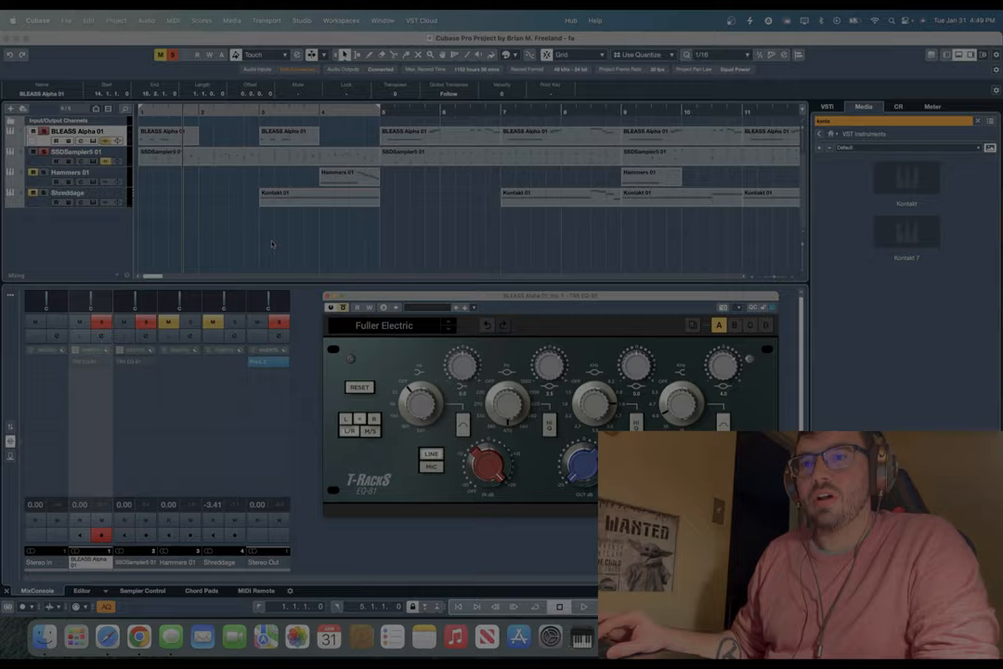
- Dismiss the T-RackS EQ-81 window so IK Product Manager lists AmpliTube 5 and Custom Shop
left_click_drag(539, 296, 539, 252)
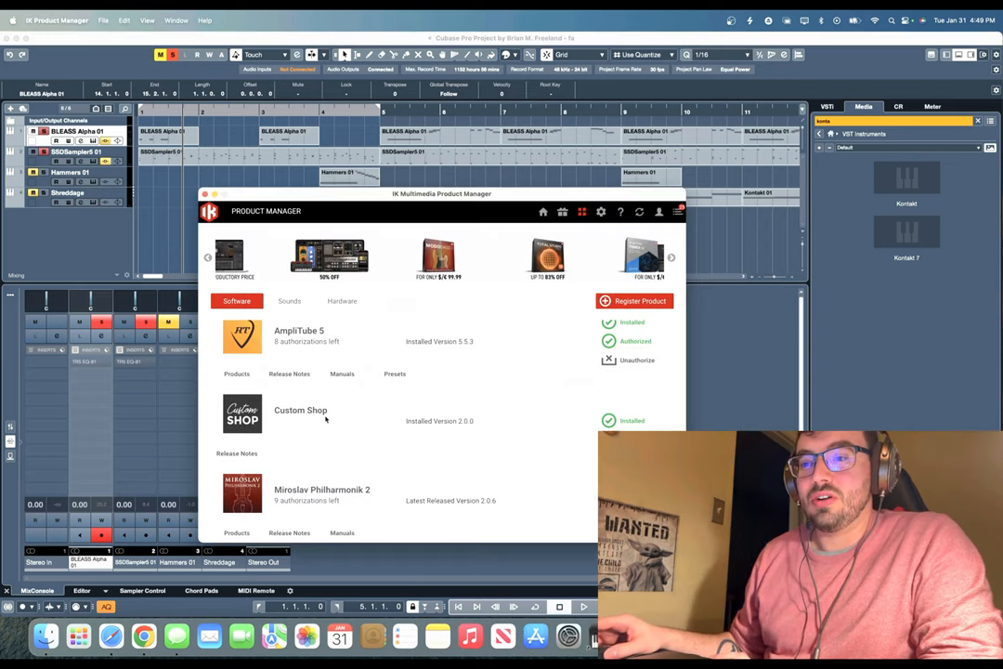
mouse_move(279, 428)
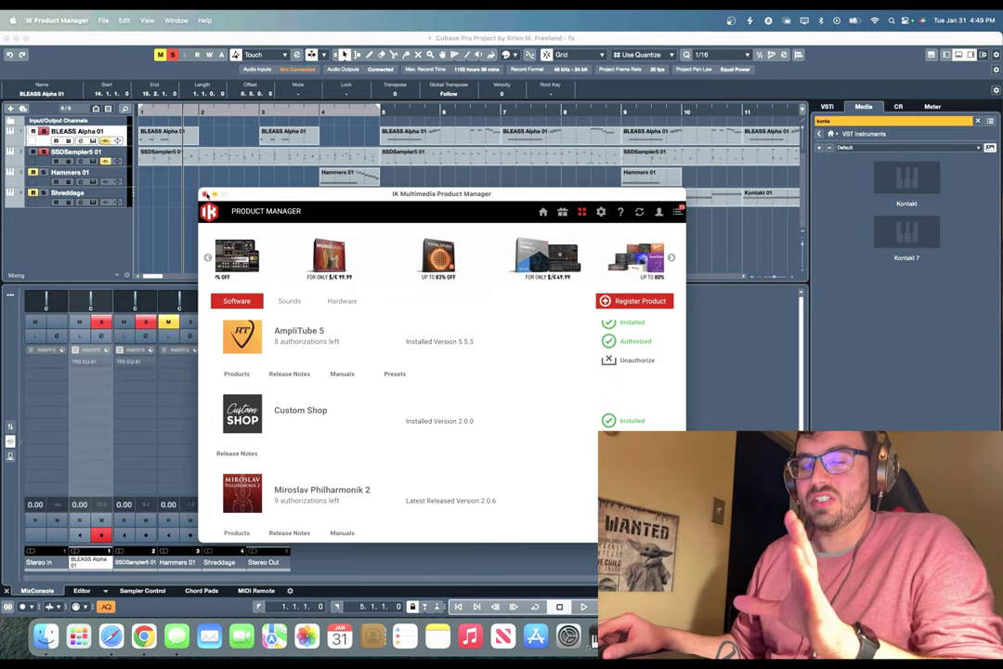
left_click(671, 256)
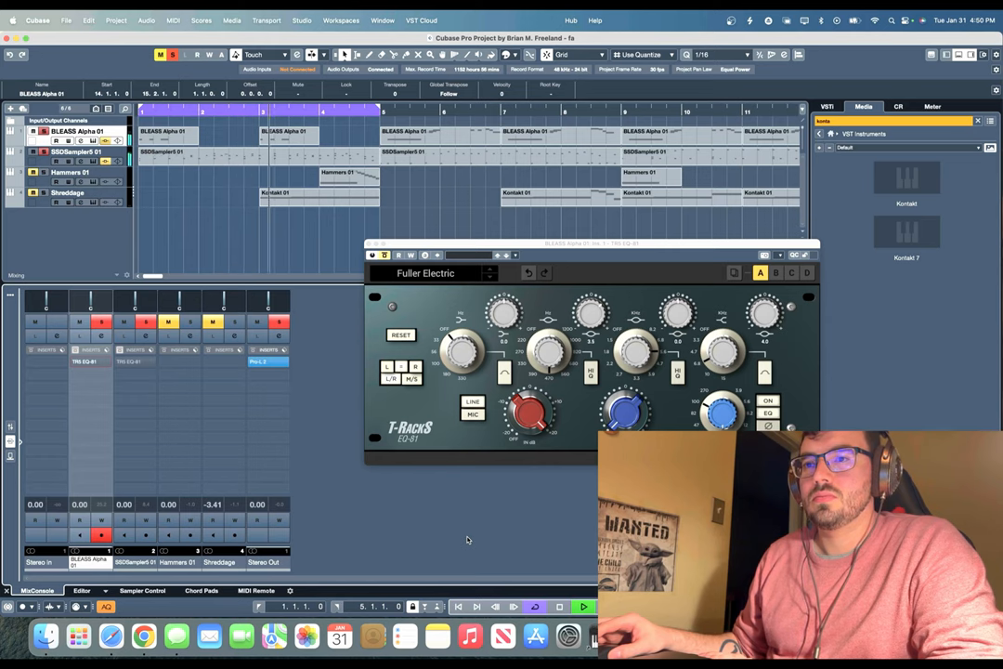
mouse_move(480, 538)
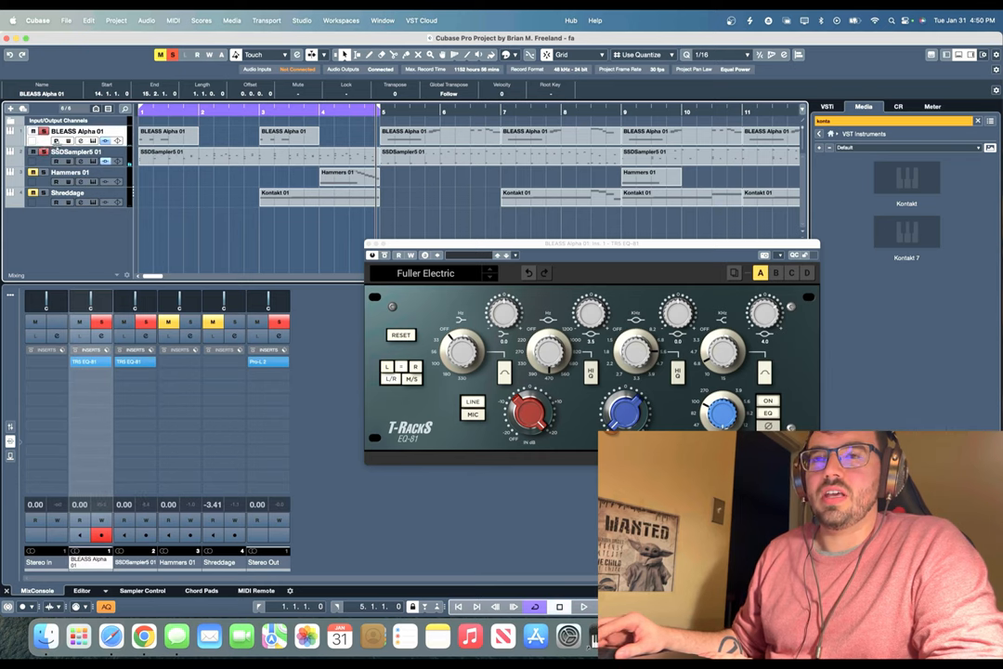
- Bring the synth EQ-81 forward and shift its panel left, keeping Fuller Electric
left_click(90, 361)
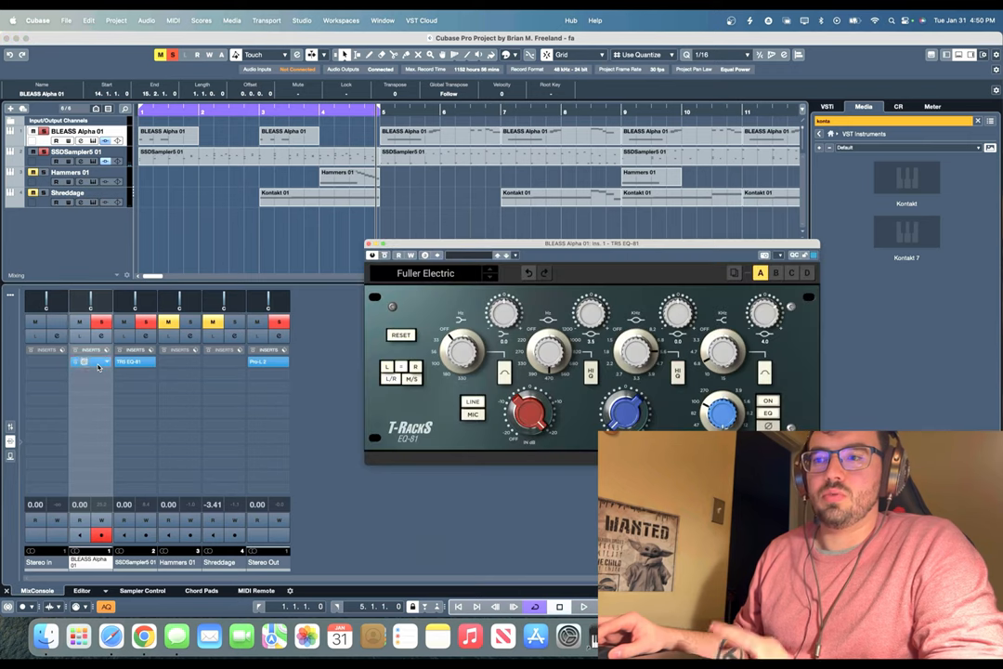
left_click_drag(591, 242, 539, 249)
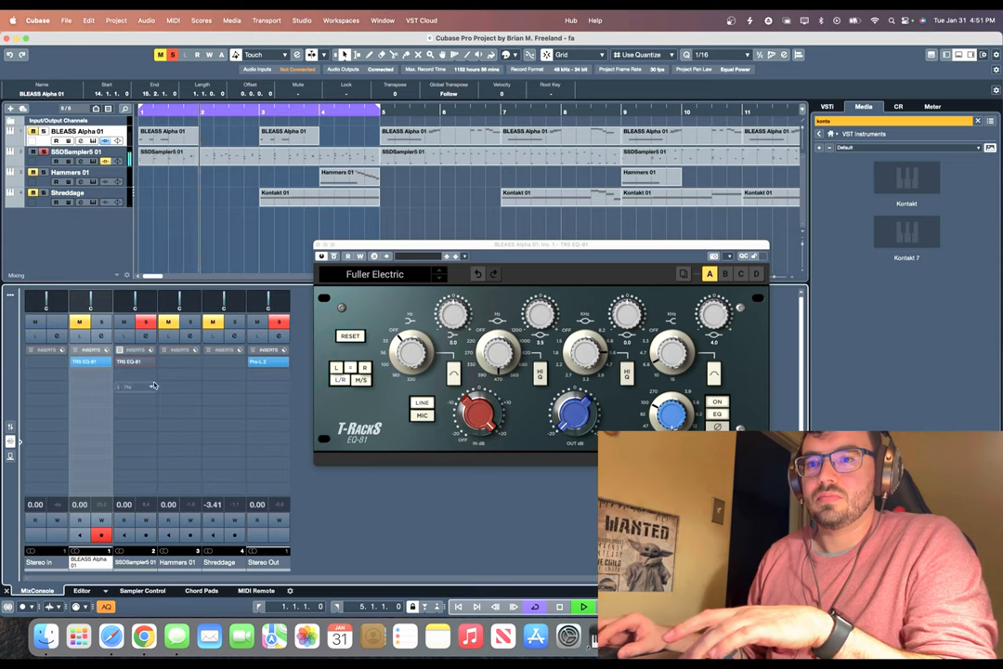
left_click(130, 360)
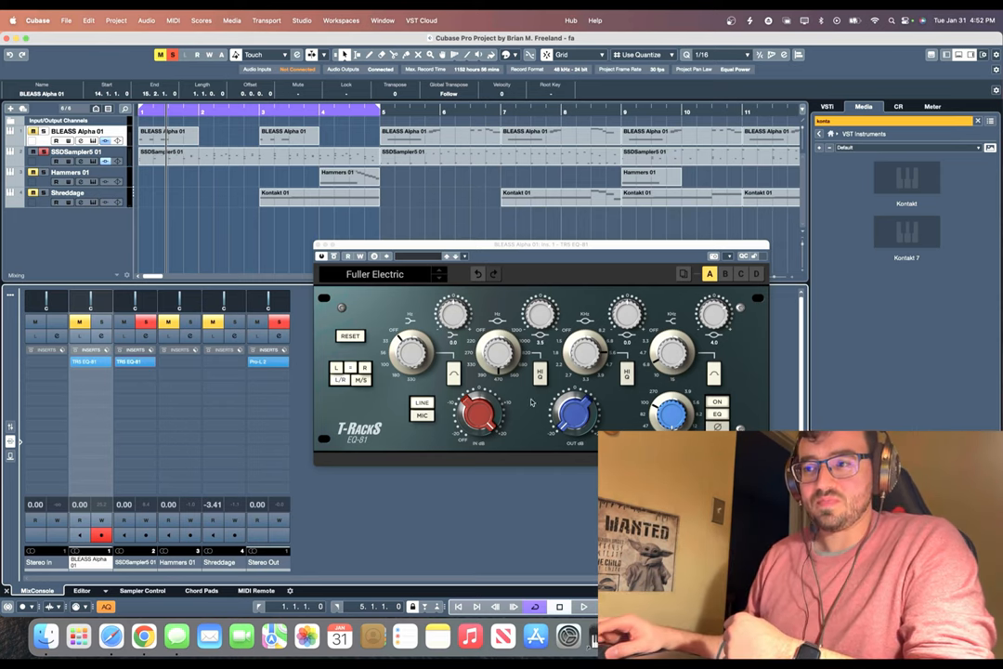
mouse_move(498, 282)
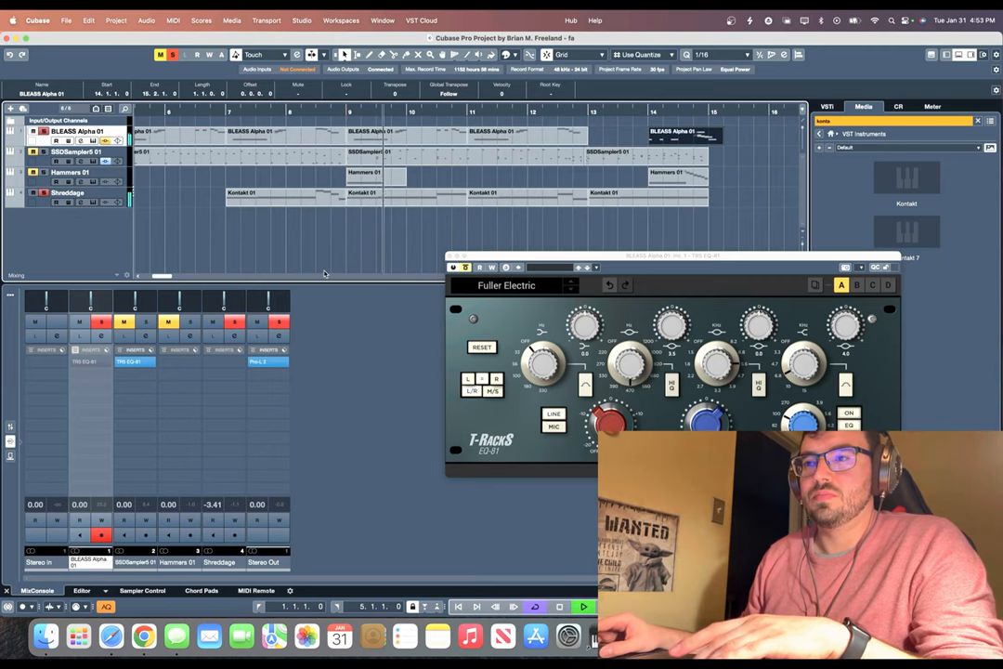
- Select the fourth instrument track (Shredstage) so its MixConsole channel is active
left_click(78, 361)
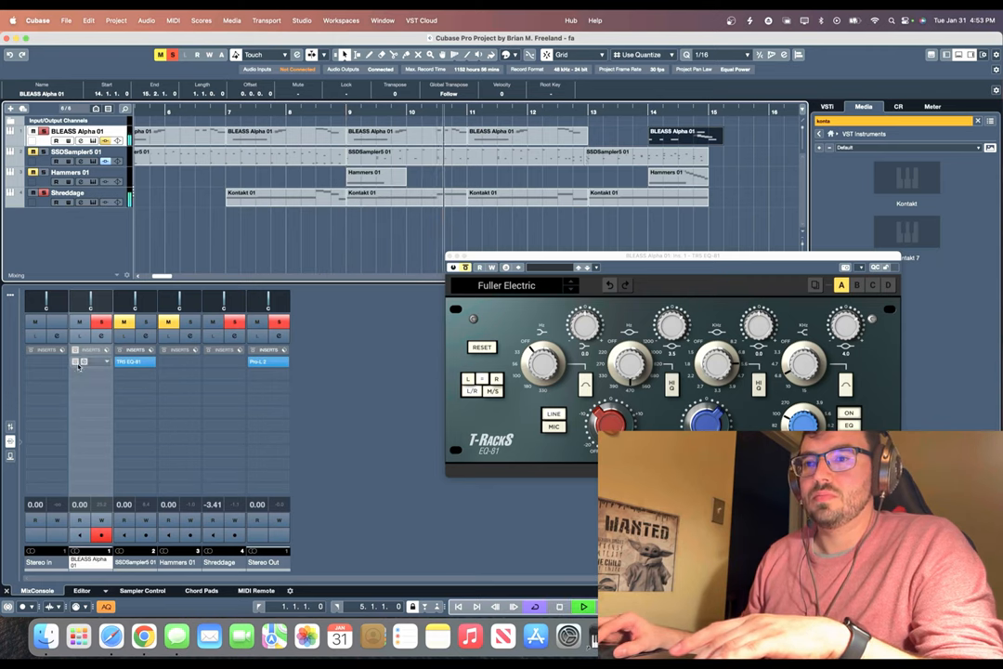
mouse_move(92, 363)
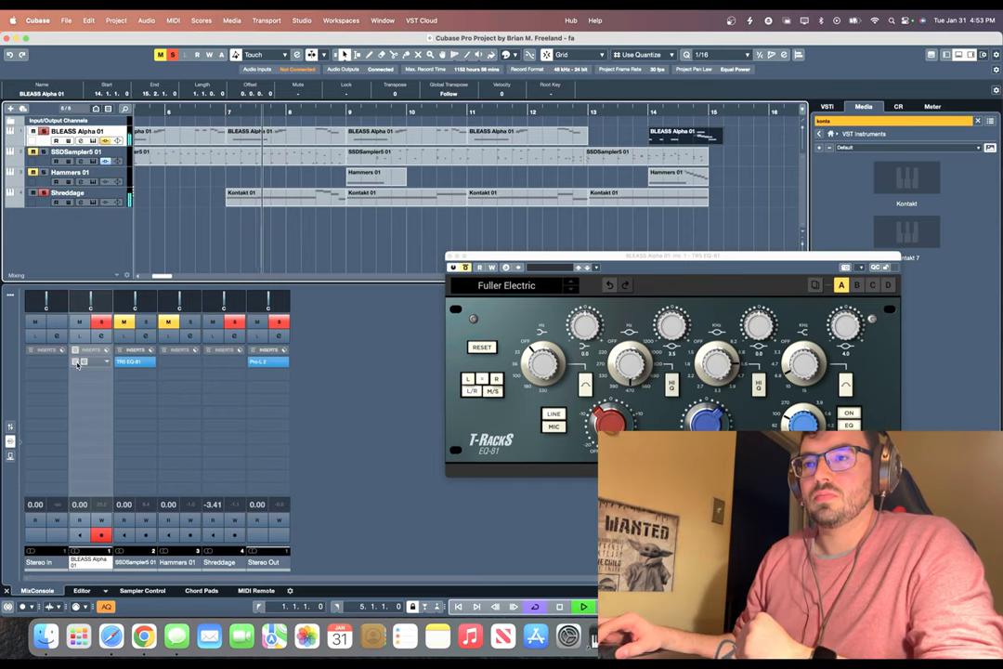
mouse_move(78, 360)
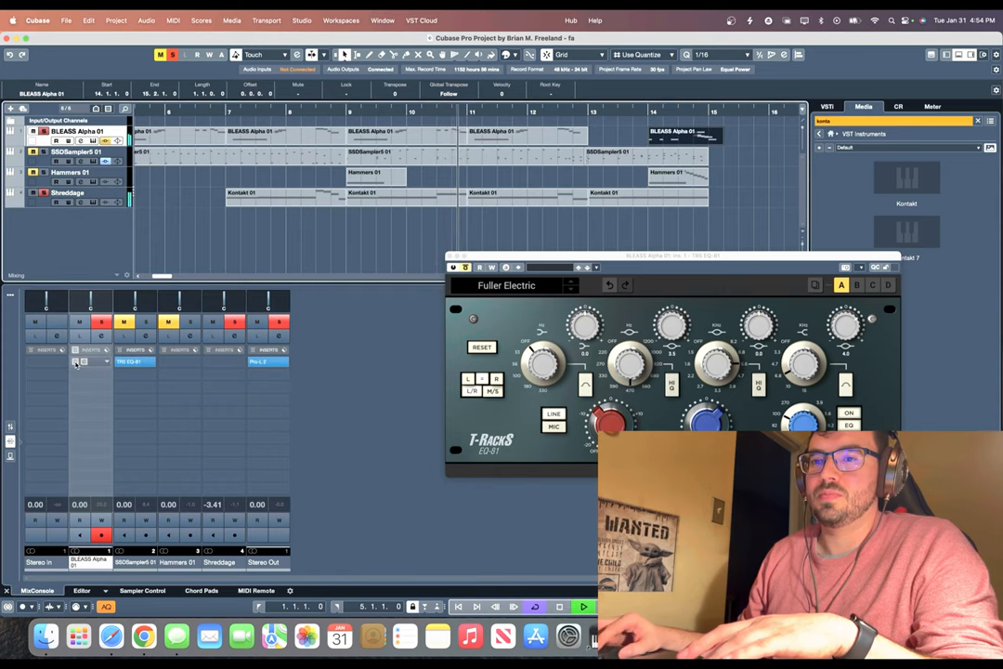
left_click(91, 361)
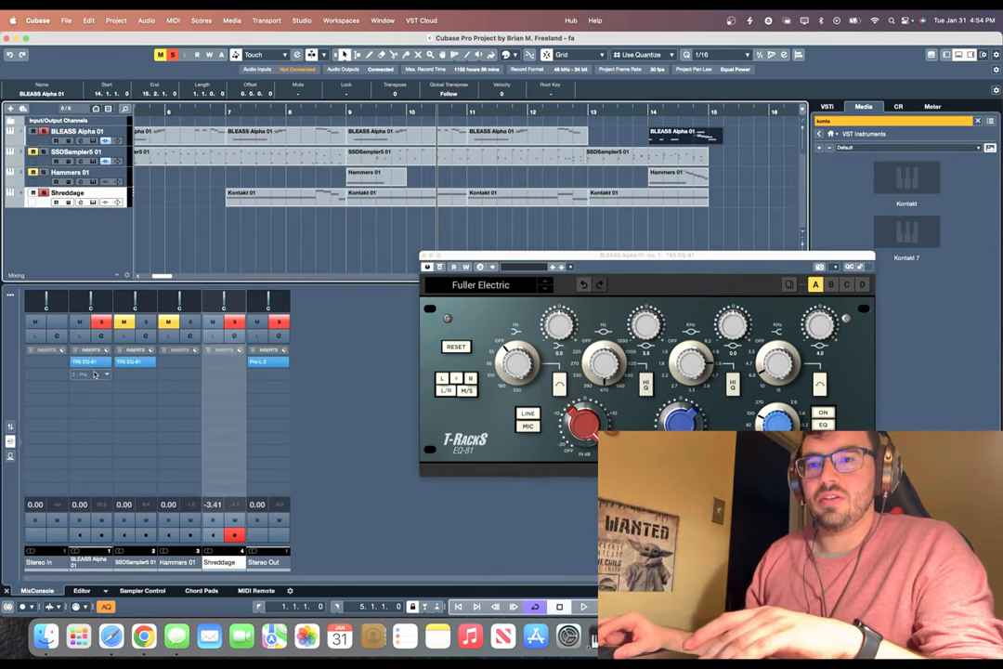
mouse_move(130, 360)
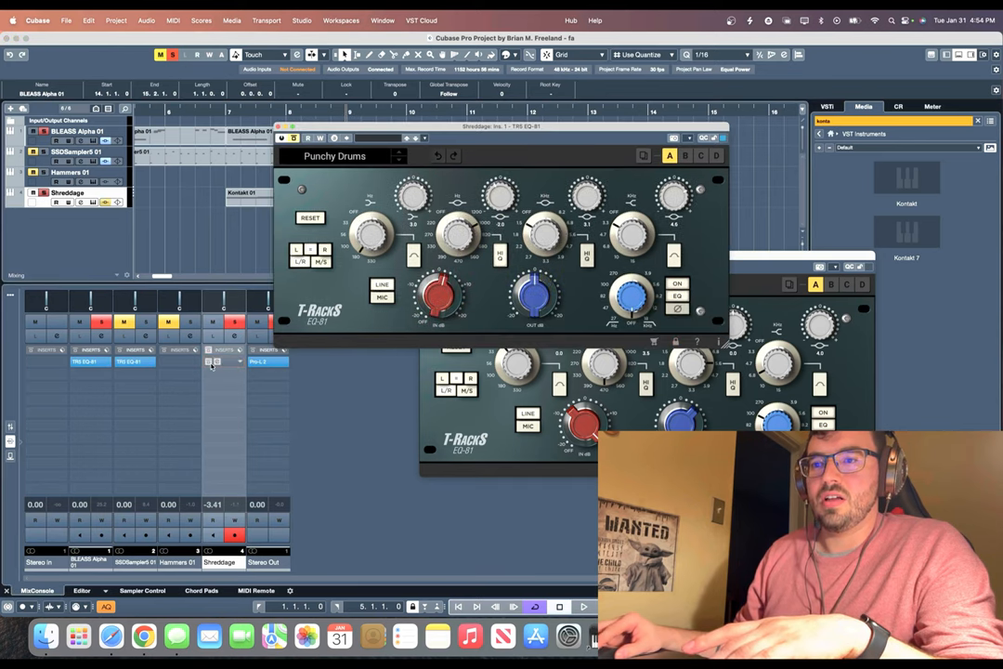
- Make the Hammers 01 channel strip the active channel in the MixConsole
left_click(334, 157)
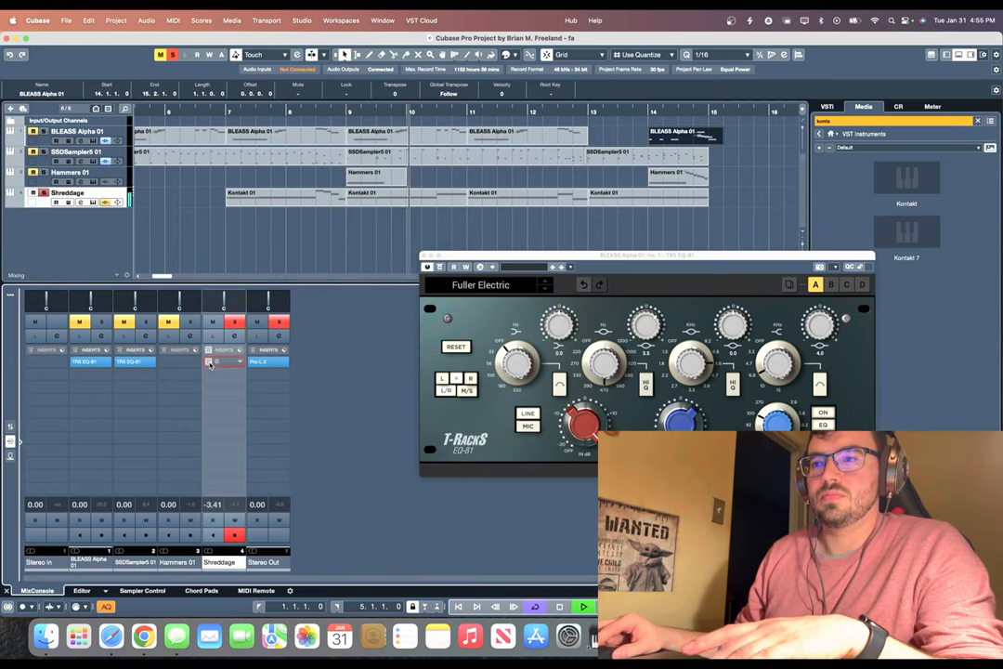
left_click(223, 360)
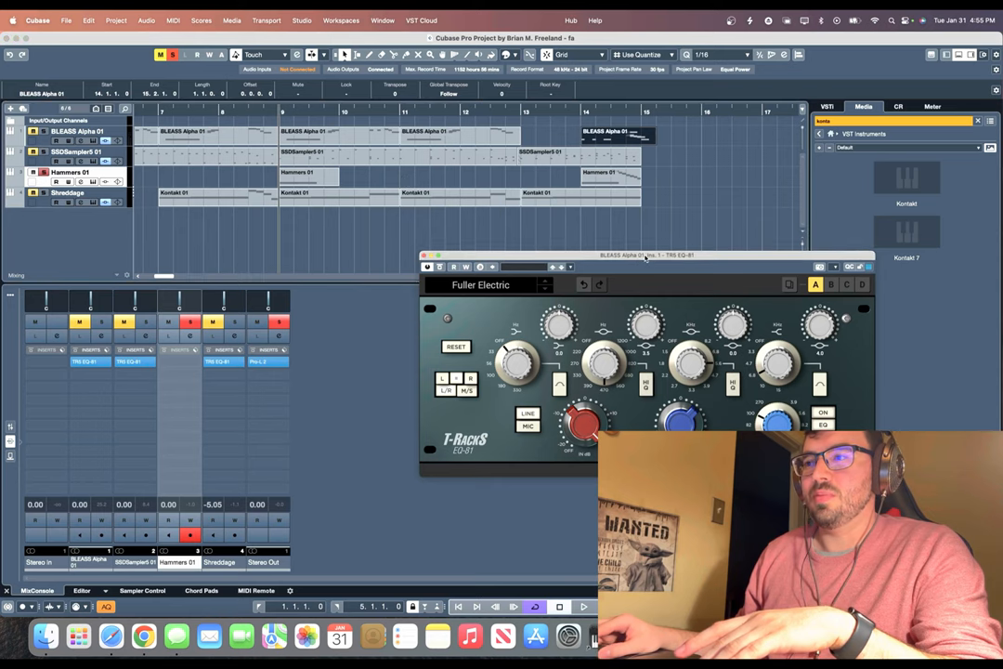
- Shift the Fuller Electric EQ-81 window left over the Hammers channel
left_click_drag(647, 255, 561, 271)
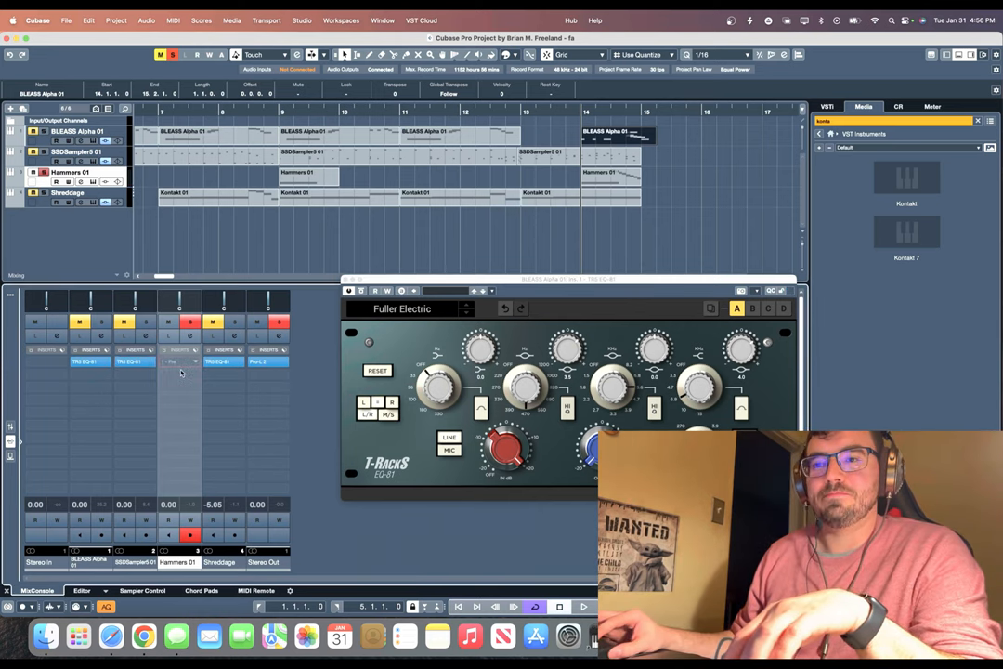
- Bring up the Hammers 01 EQ-81 on Punchy Drums and nudge one EQ band during playback
left_click(173, 361)
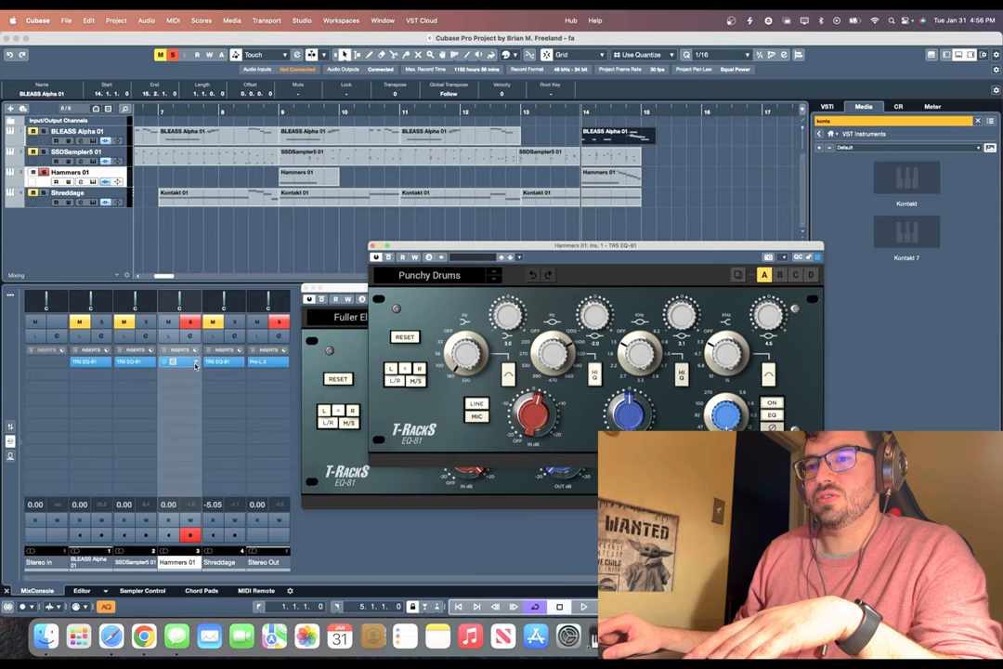
mouse_move(173, 360)
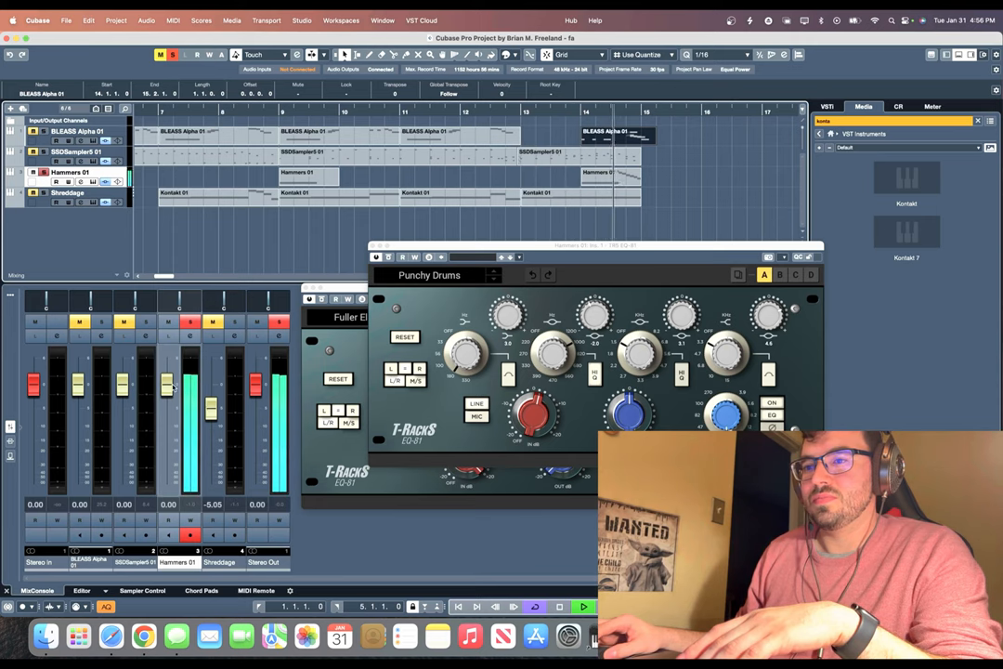
left_click_drag(167, 385, 168, 394)
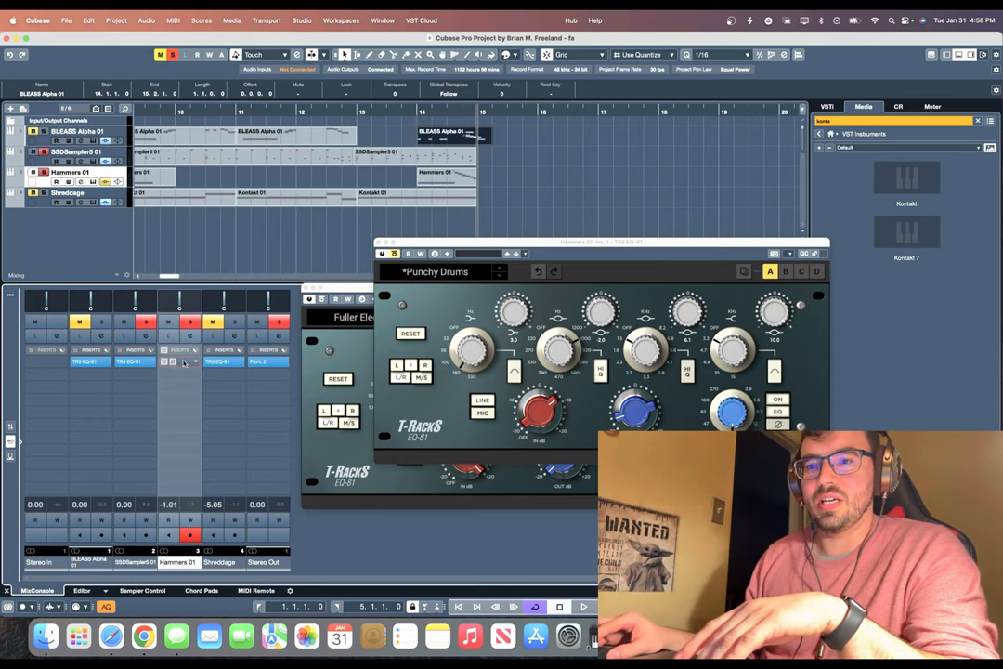
left_click(170, 361)
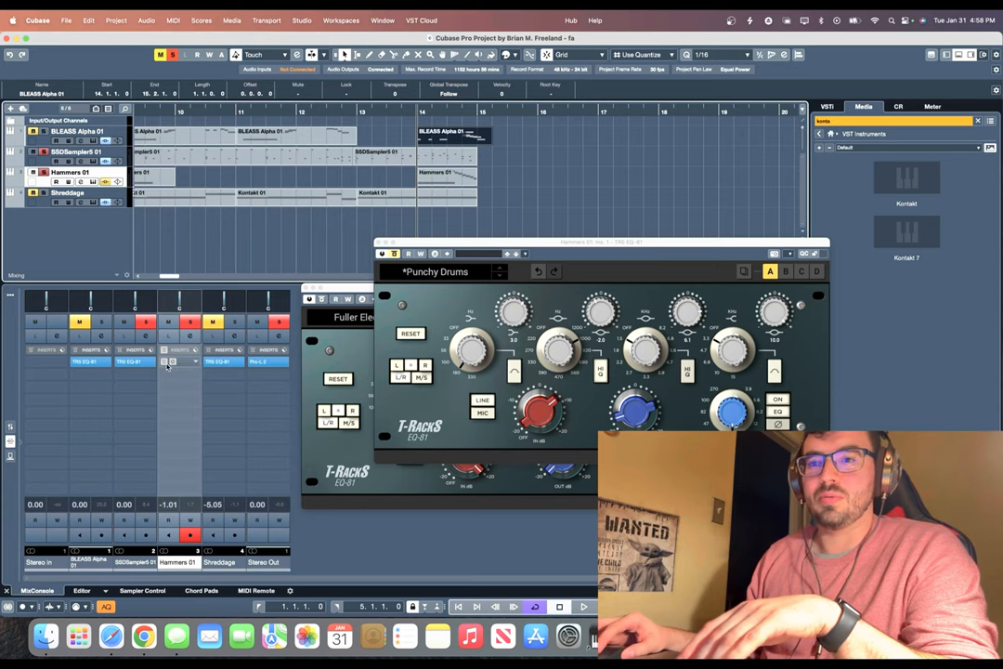
mouse_move(167, 360)
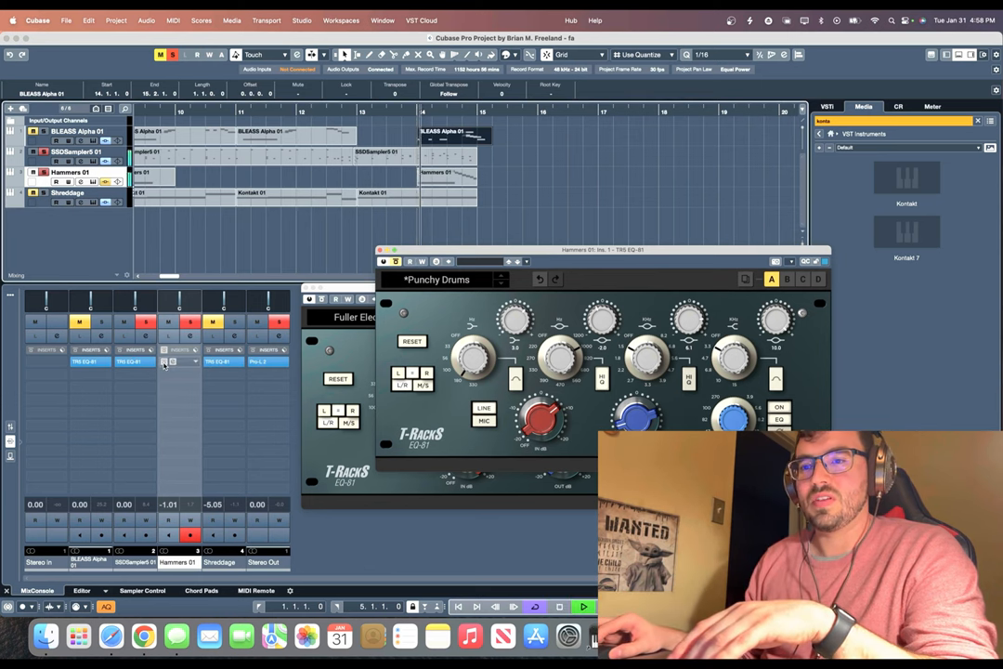
mouse_move(165, 360)
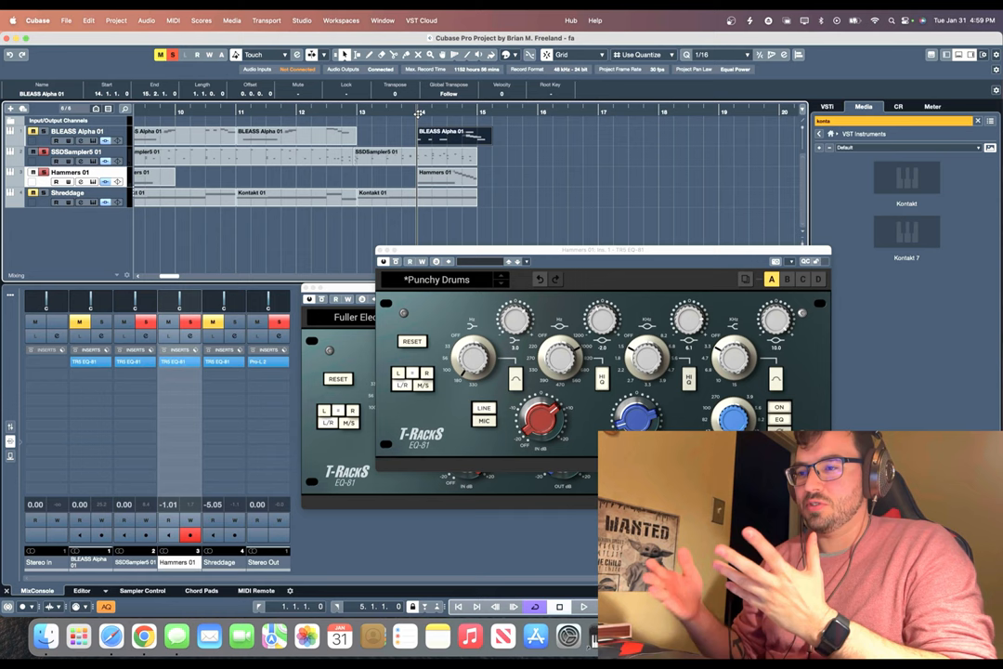
mouse_move(498, 293)
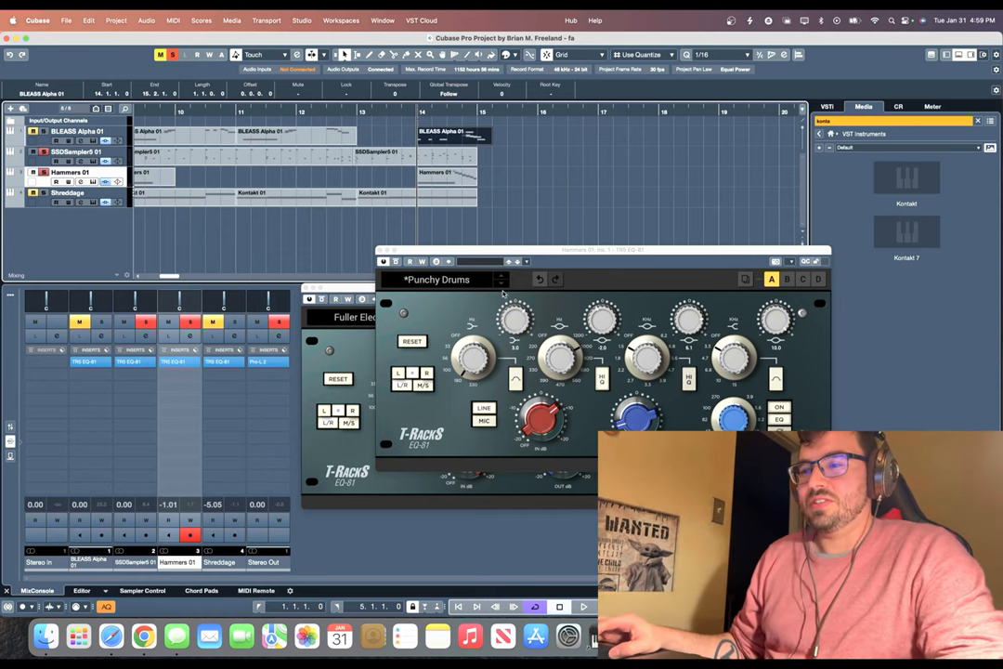
mouse_move(513, 278)
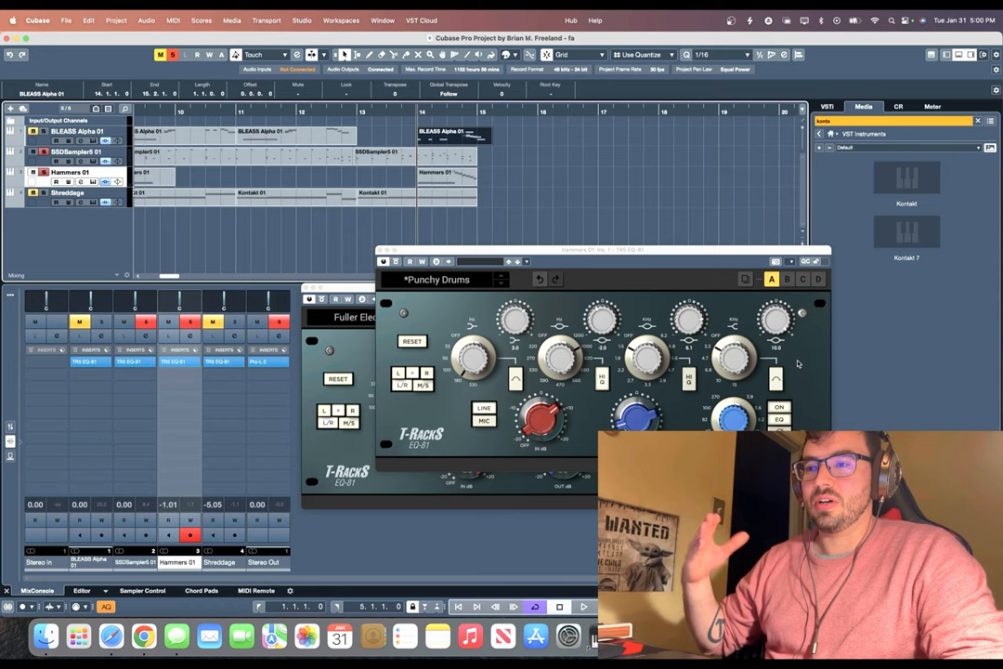
mouse_move(795, 362)
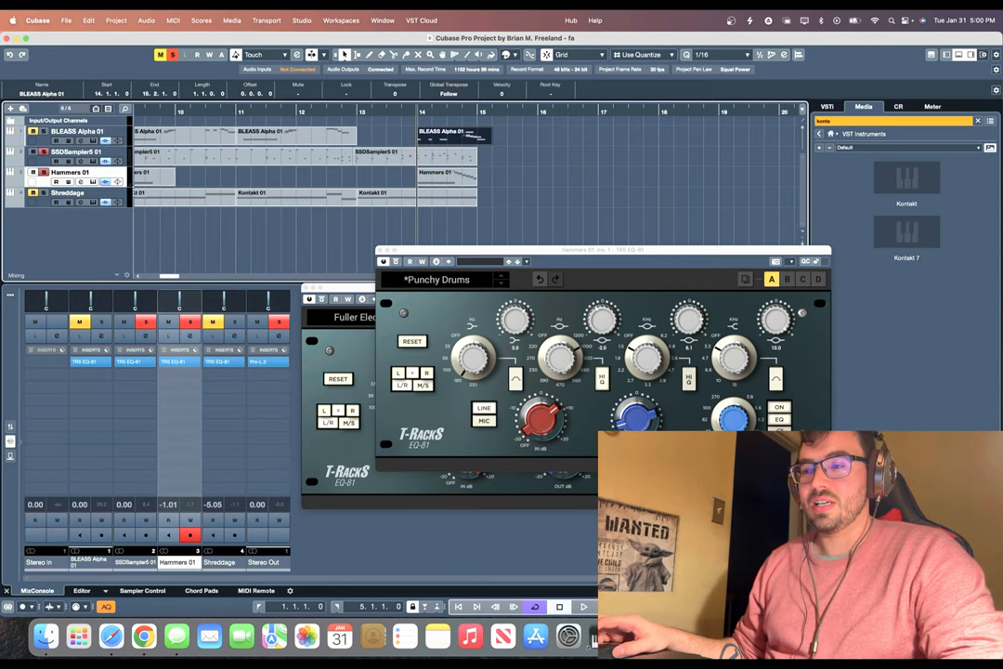
mouse_move(195, 369)
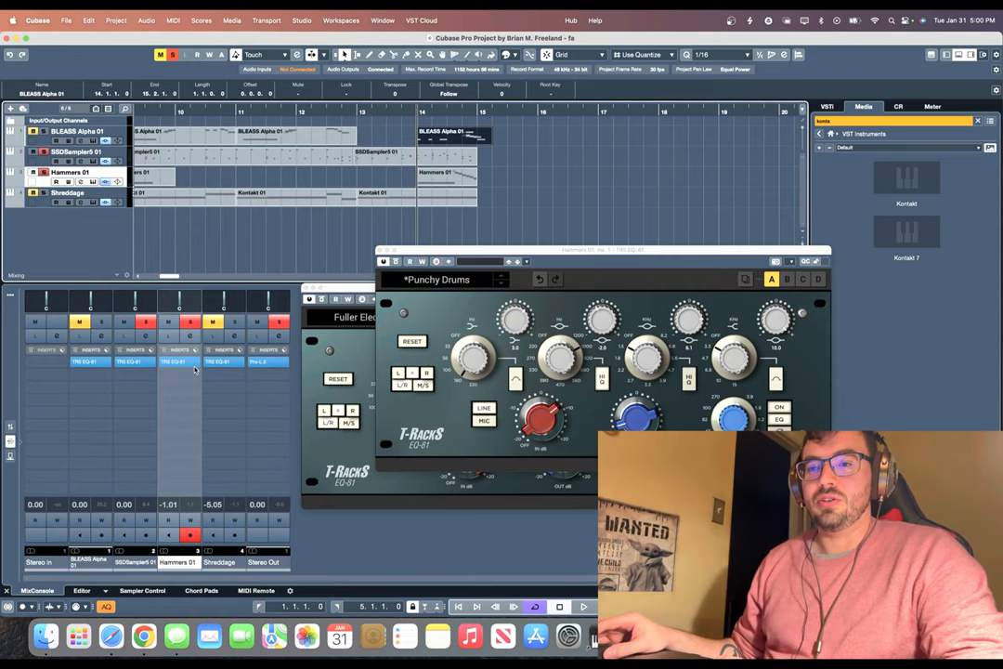